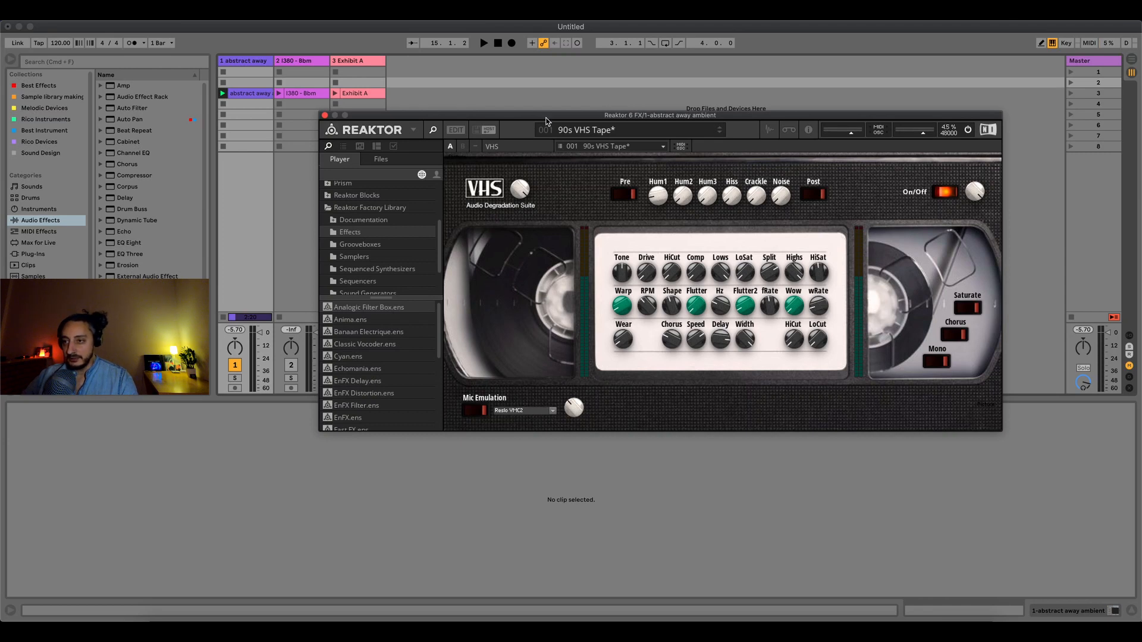
- Try the tape chorus and briefly toggle the output to mono and back
left_click_drag(544, 121, 547, 148)
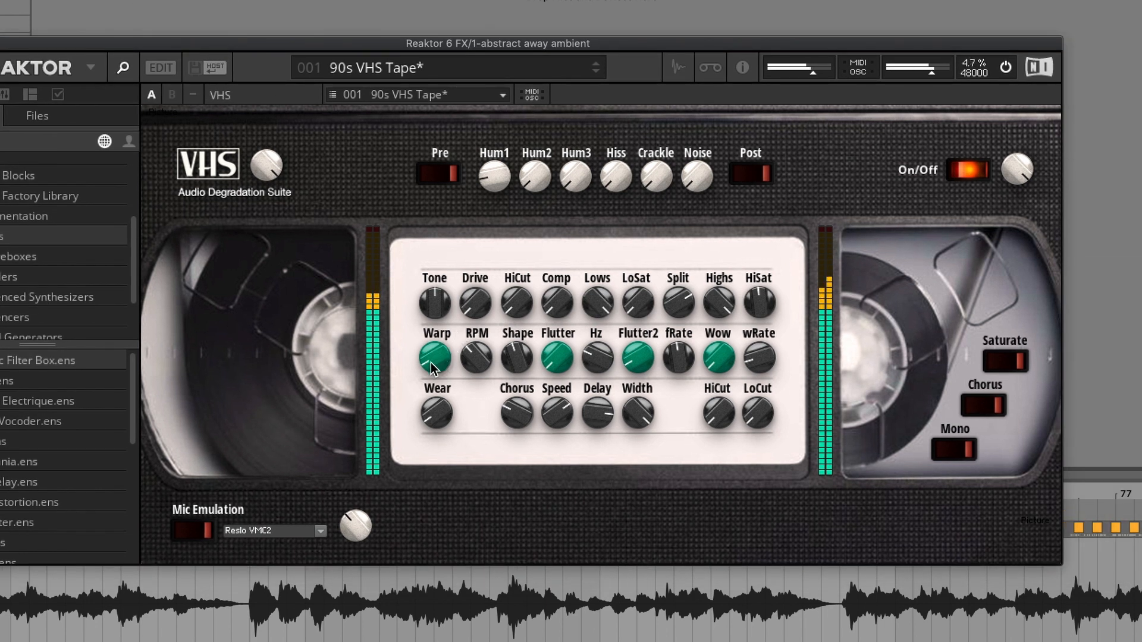
left_click(435, 356)
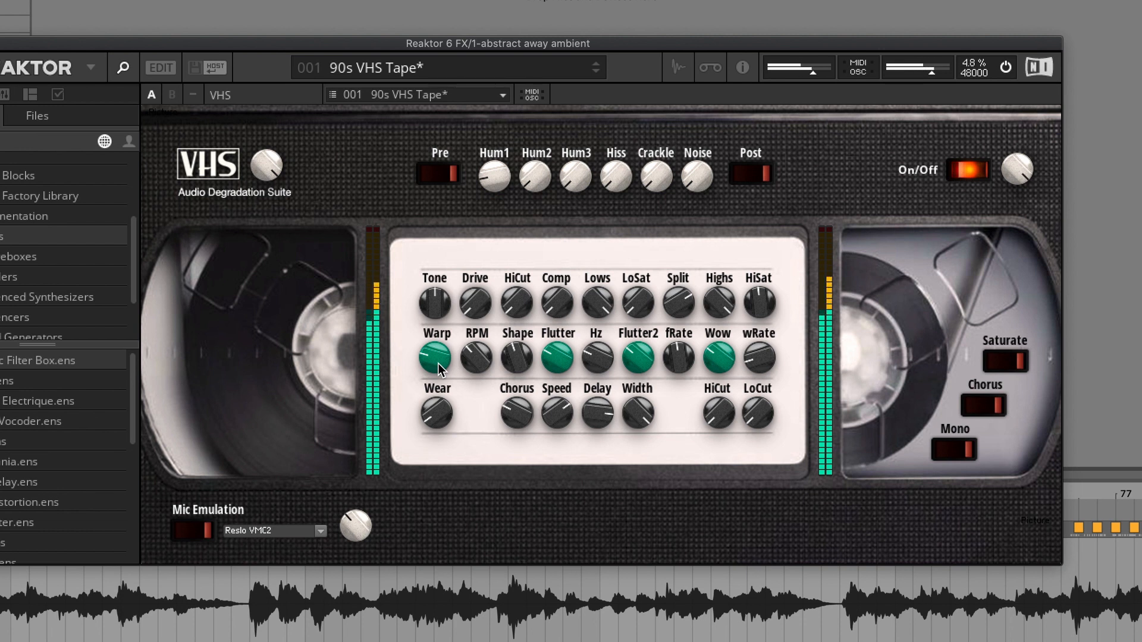
mouse_move(489, 186)
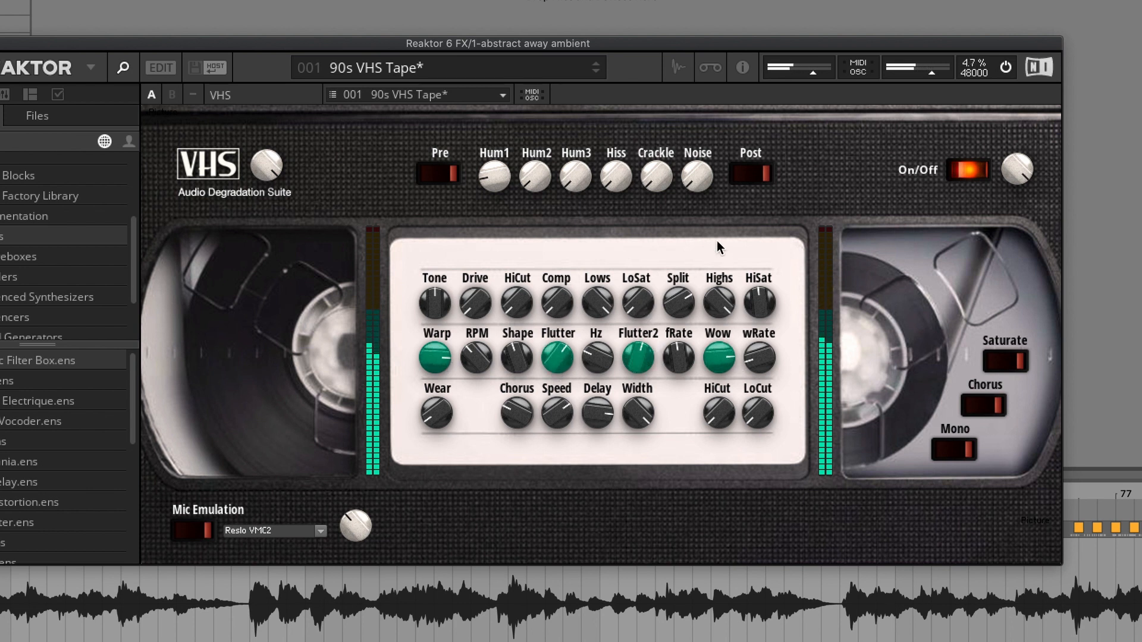
mouse_move(741, 329)
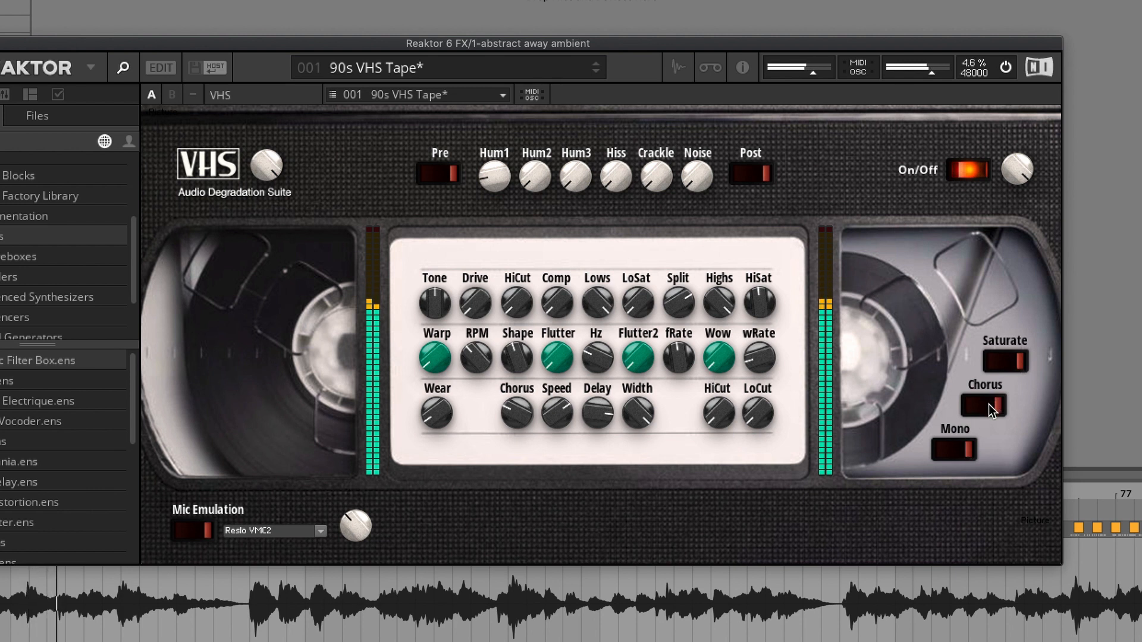
left_click(983, 405)
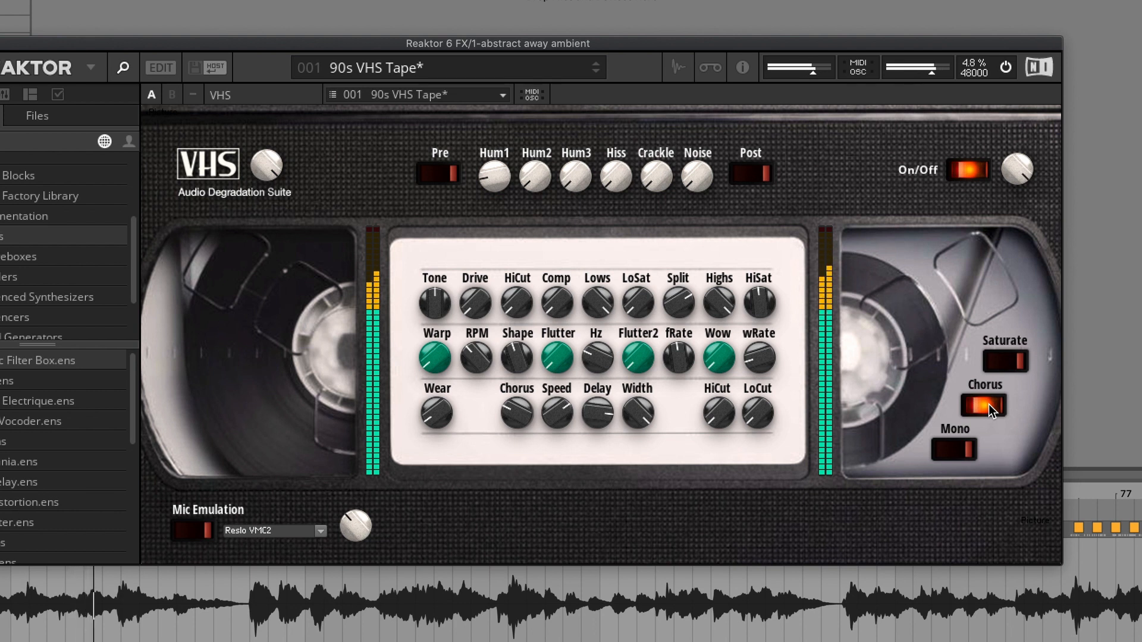
left_click(953, 448)
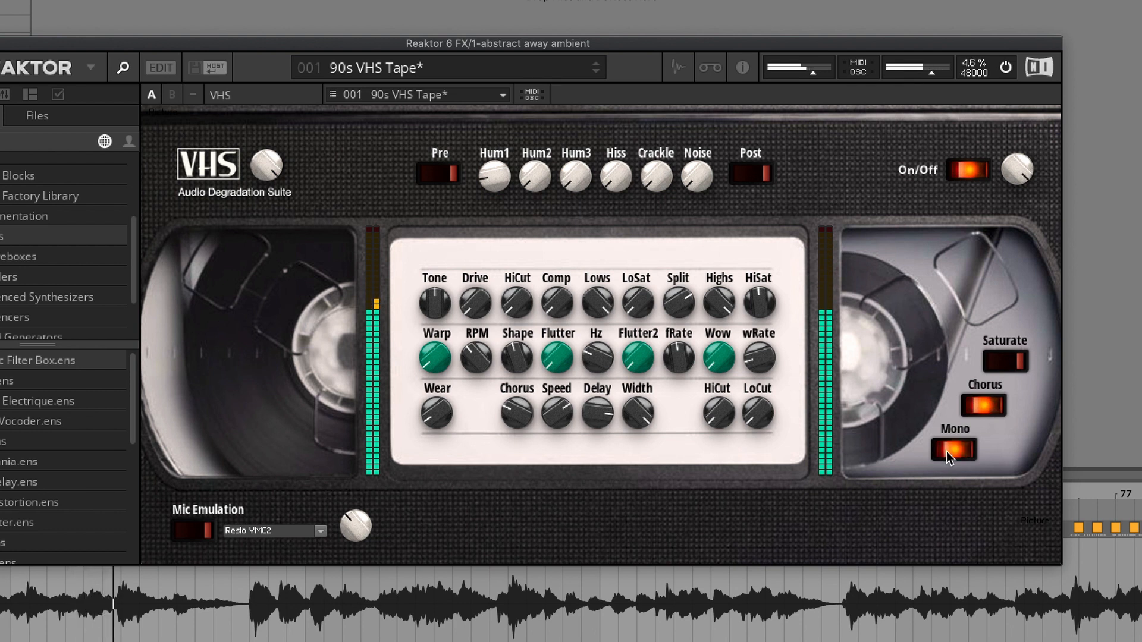
left_click(1006, 359)
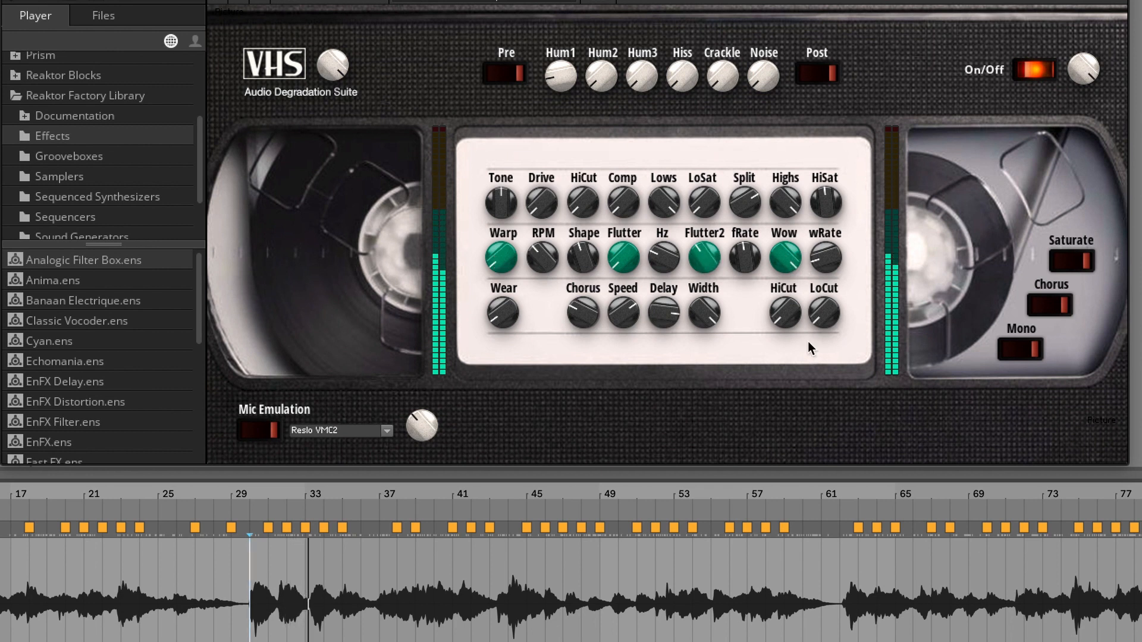
mouse_move(858, 219)
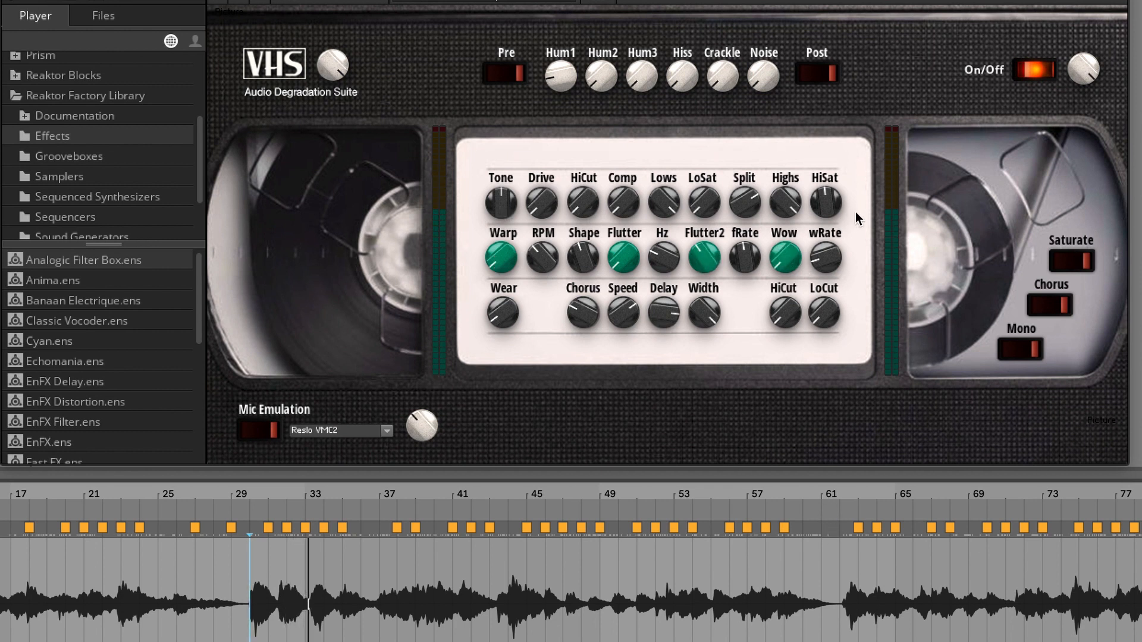
mouse_move(507, 210)
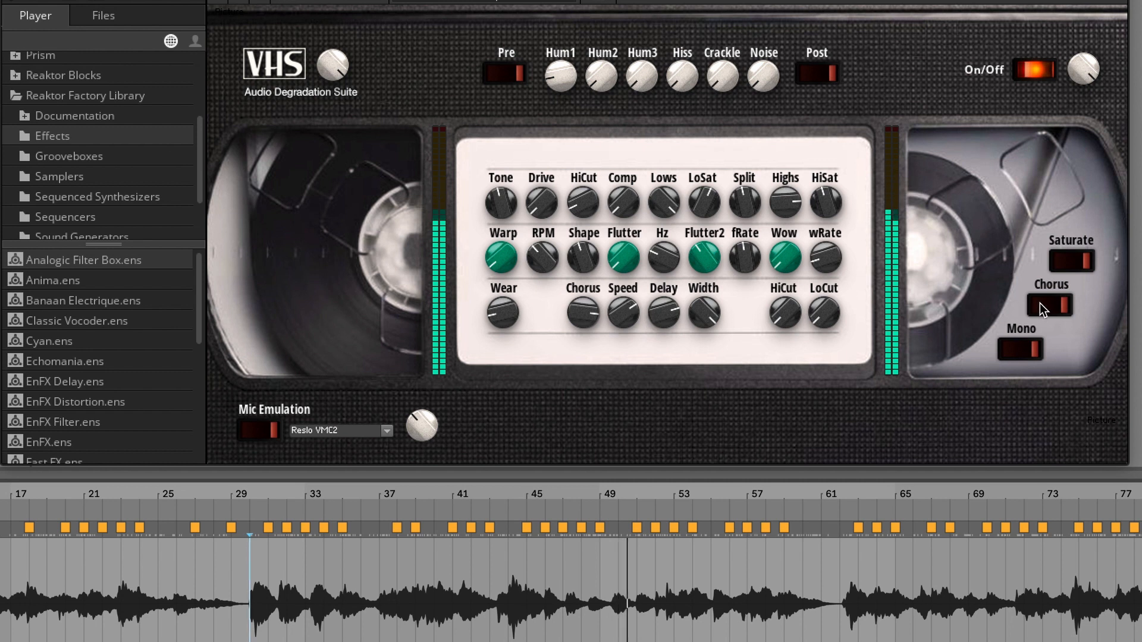
- Toggle the chorus on and off, then set the Hum/Hiss/Crackle/Noise row to Post
left_click(1049, 306)
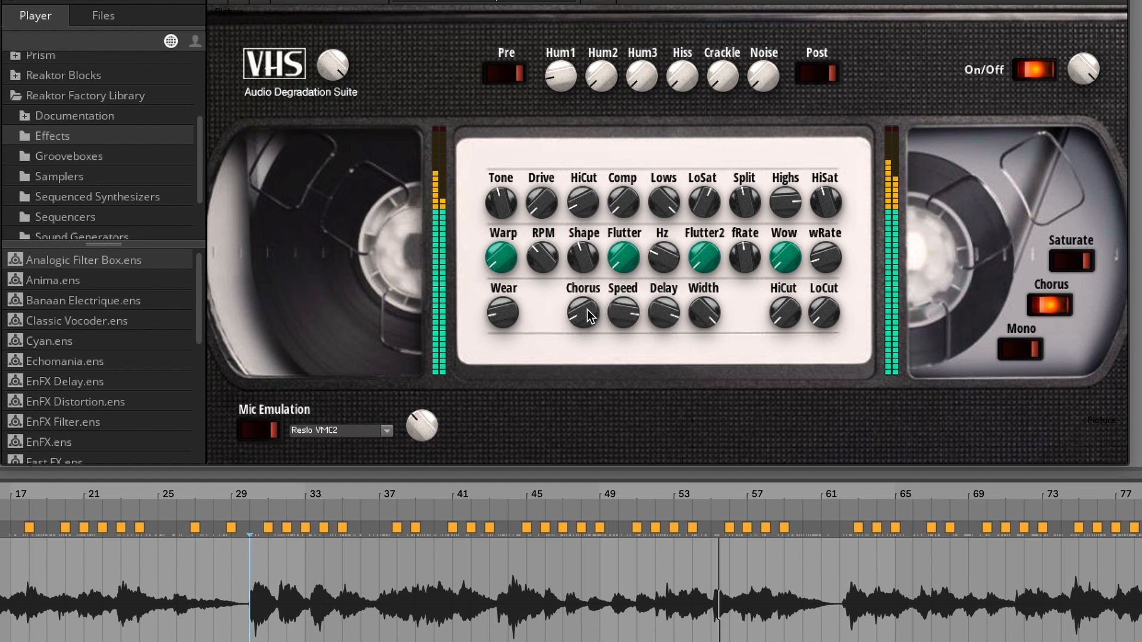
left_click(1049, 306)
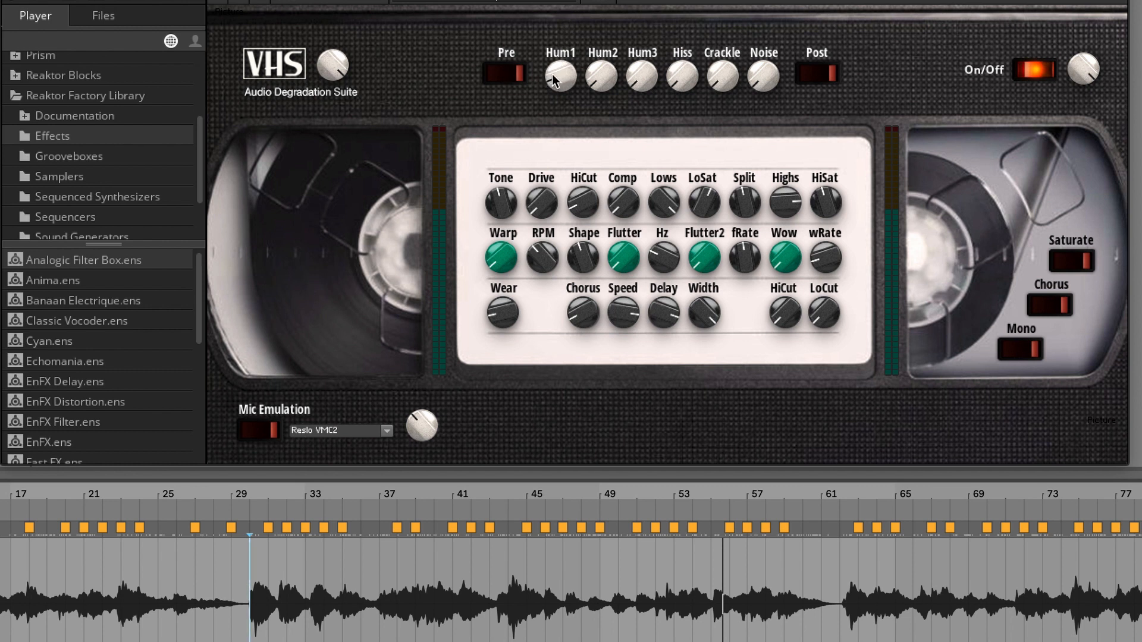
left_click(499, 73)
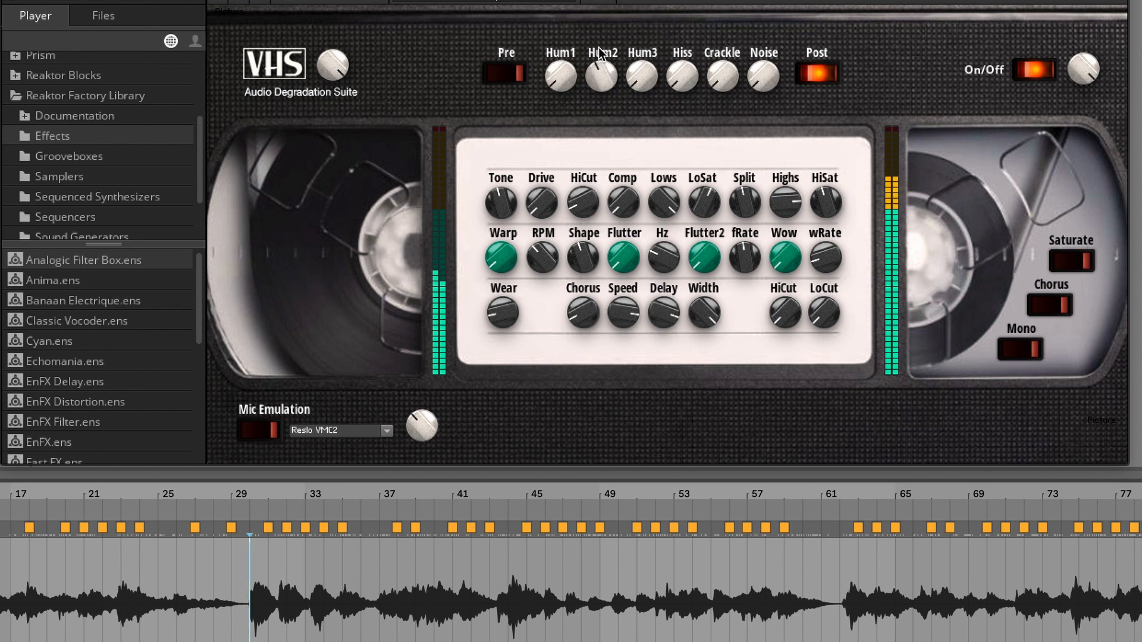
mouse_move(647, 151)
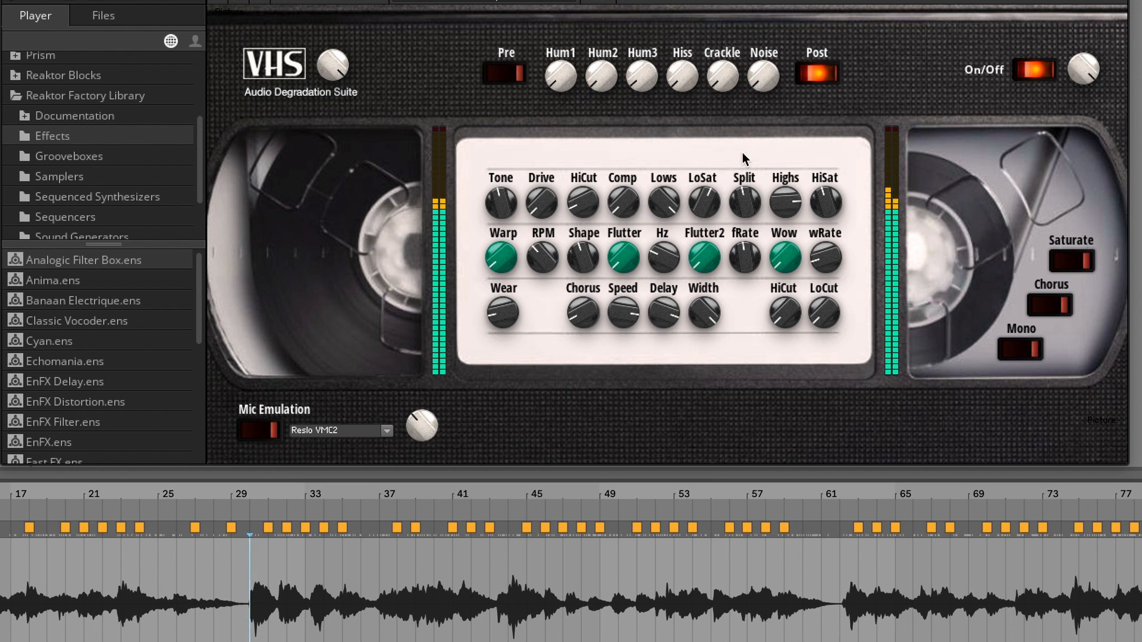
mouse_move(730, 123)
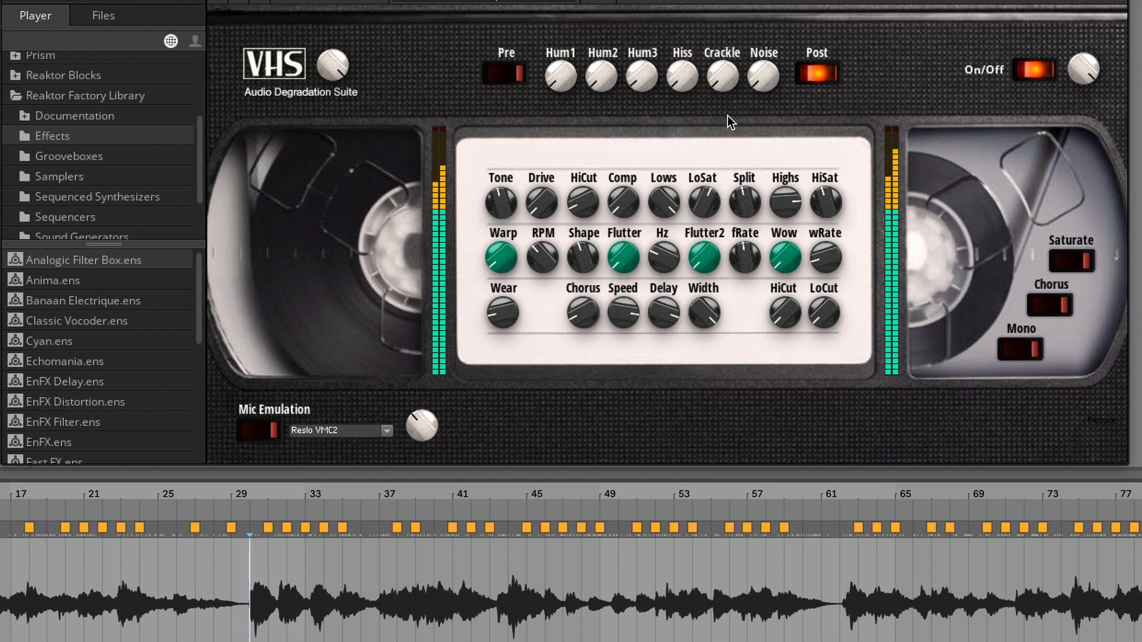
mouse_move(775, 118)
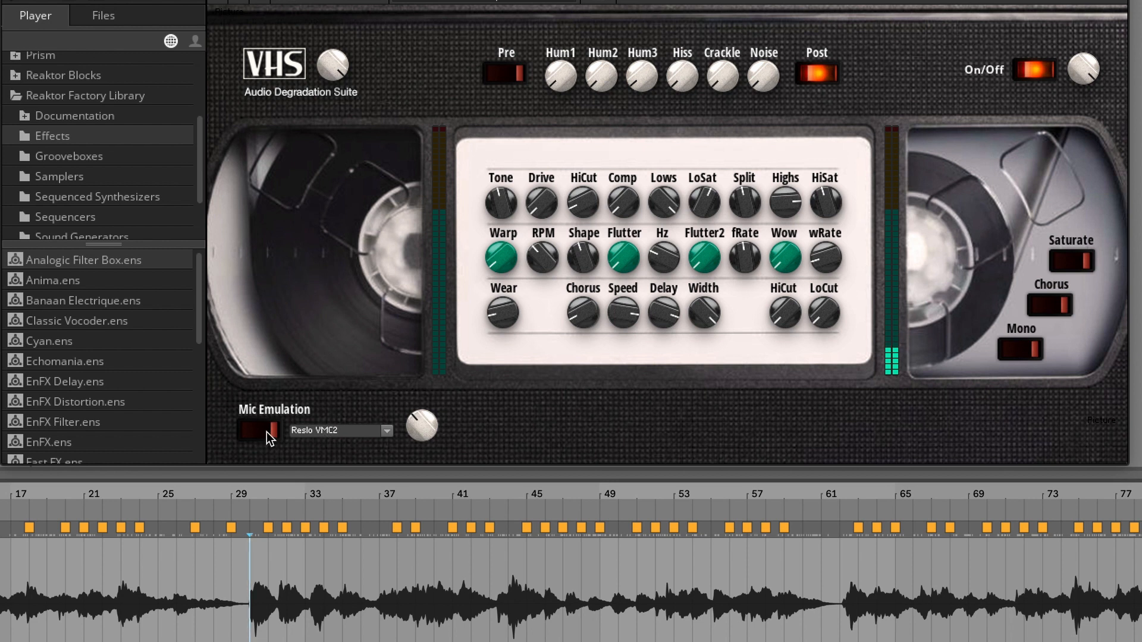
- Enable mic emulation, trying the Altec 670B Figure 8 then another model, and adjust its amount
left_click(256, 429)
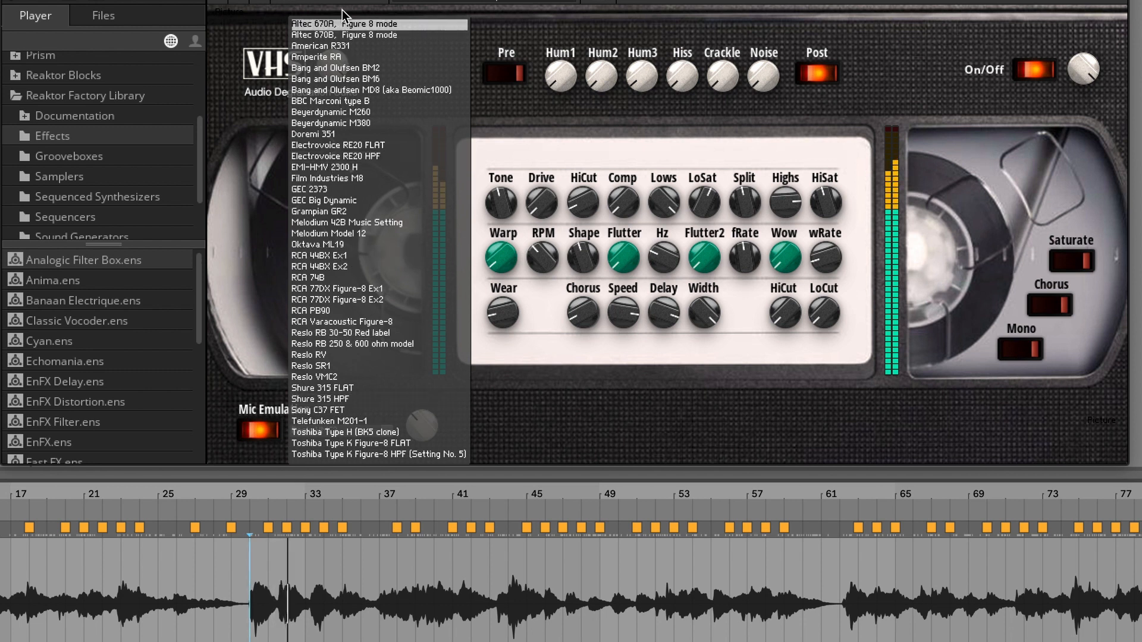
left_click(343, 35)
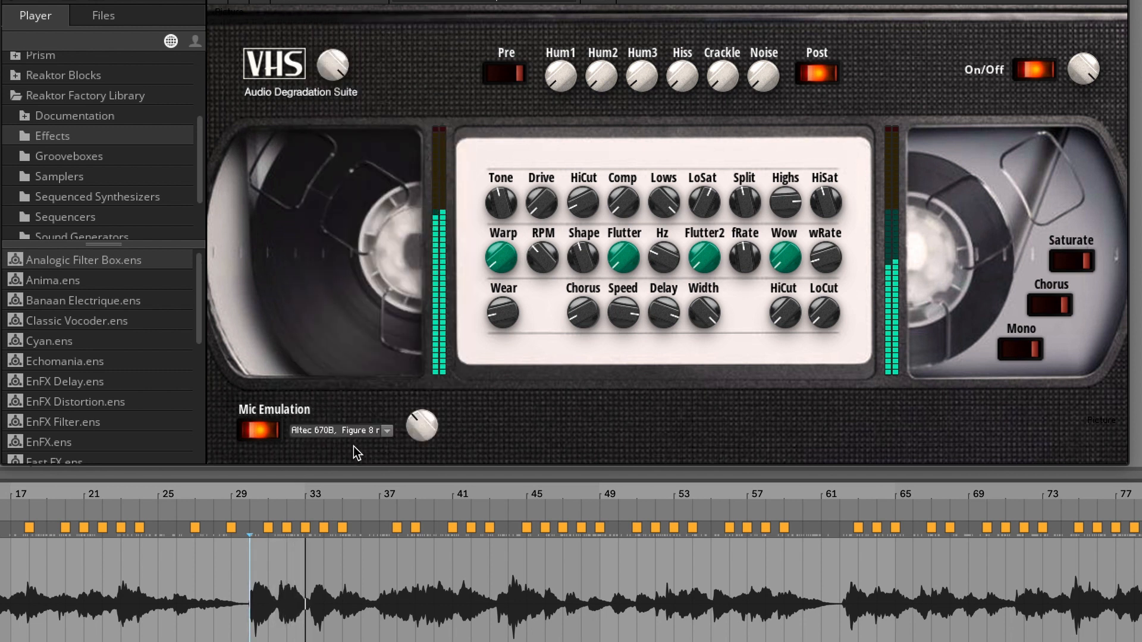
left_click(339, 431)
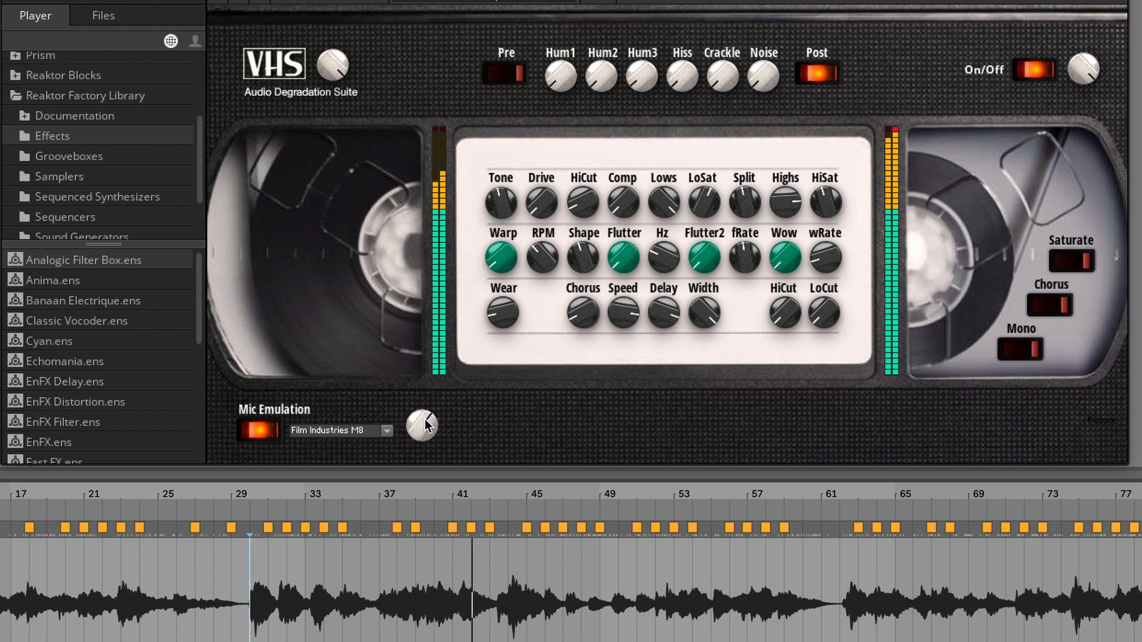
left_click(257, 429)
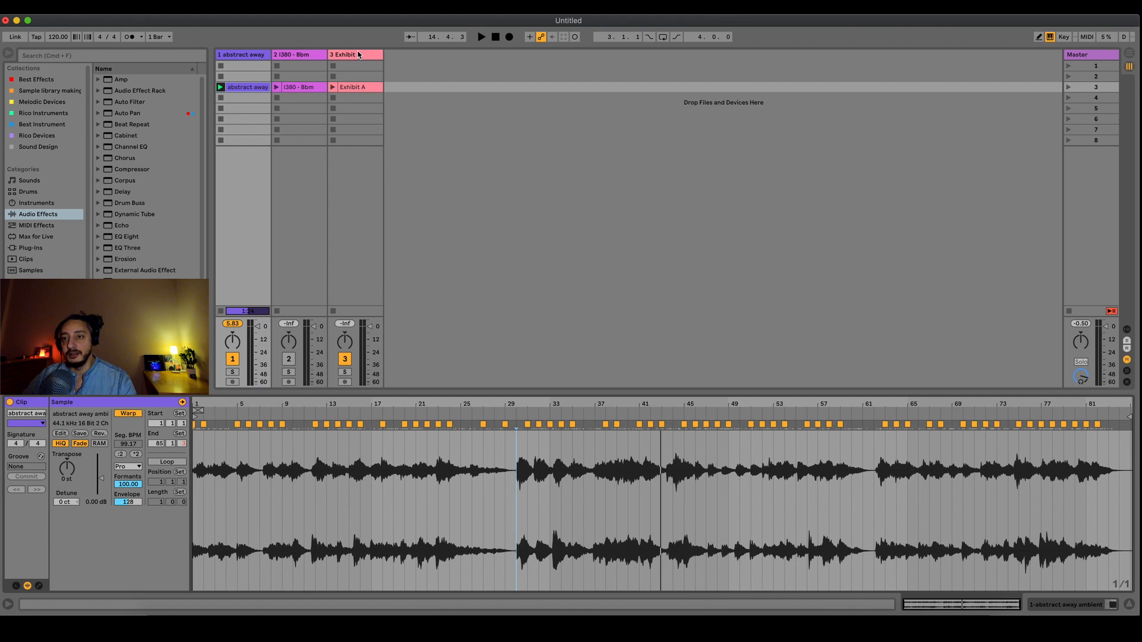
- Select and launch the Exhibit A clip on track 3
left_click(354, 87)
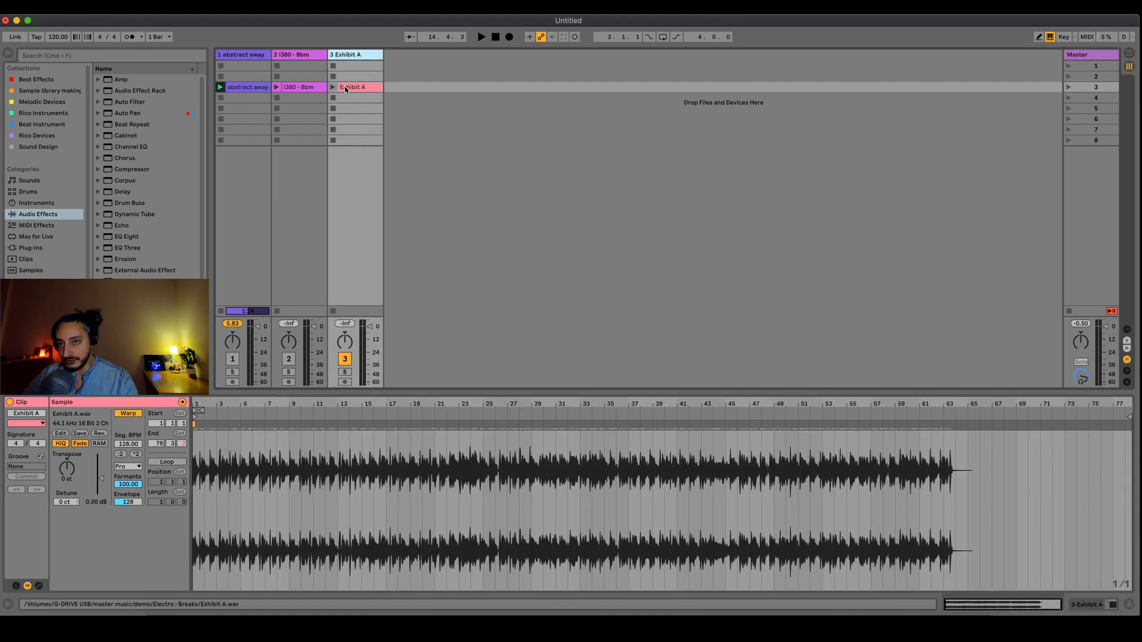
left_click(332, 87)
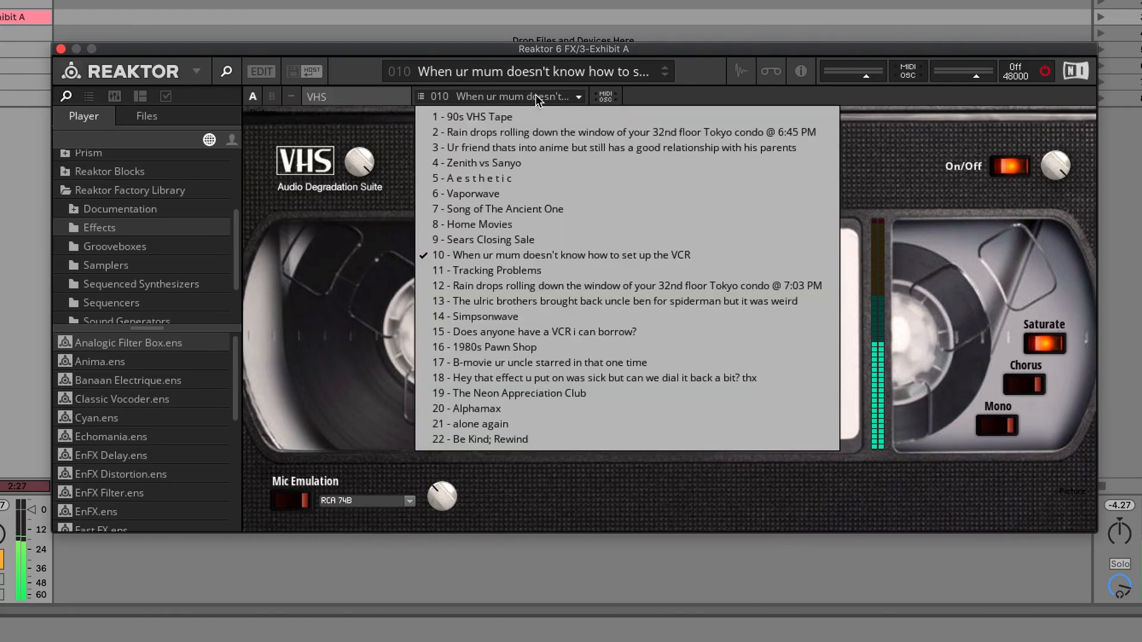
- Load preset 3, then step to Zenith vs Sanyo and Aesthetic
left_click(479, 117)
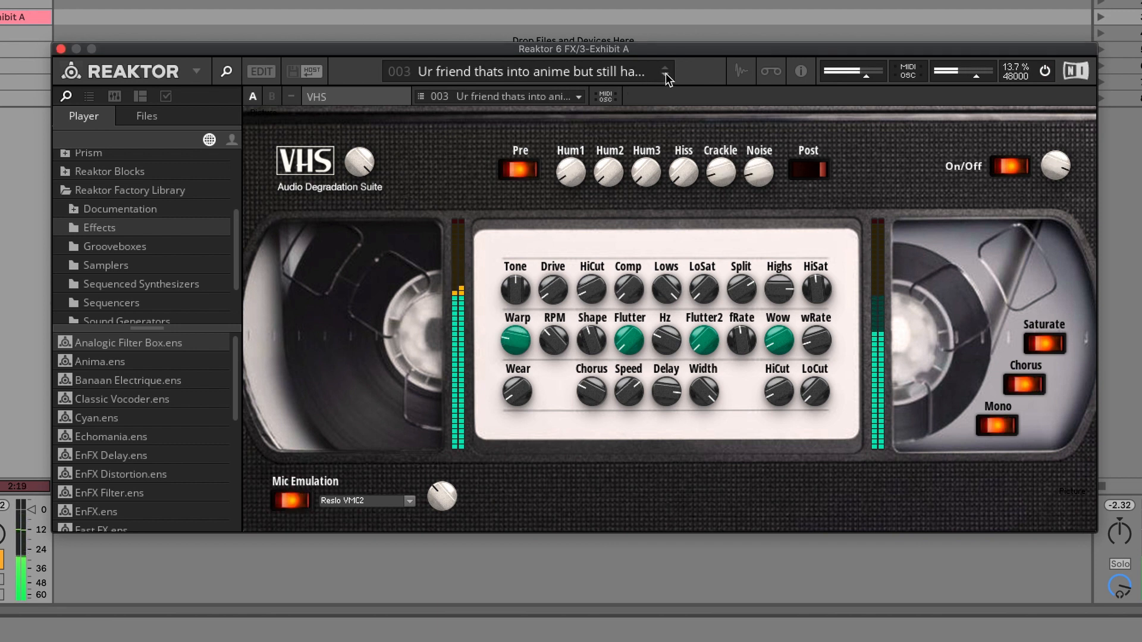
left_click(528, 71)
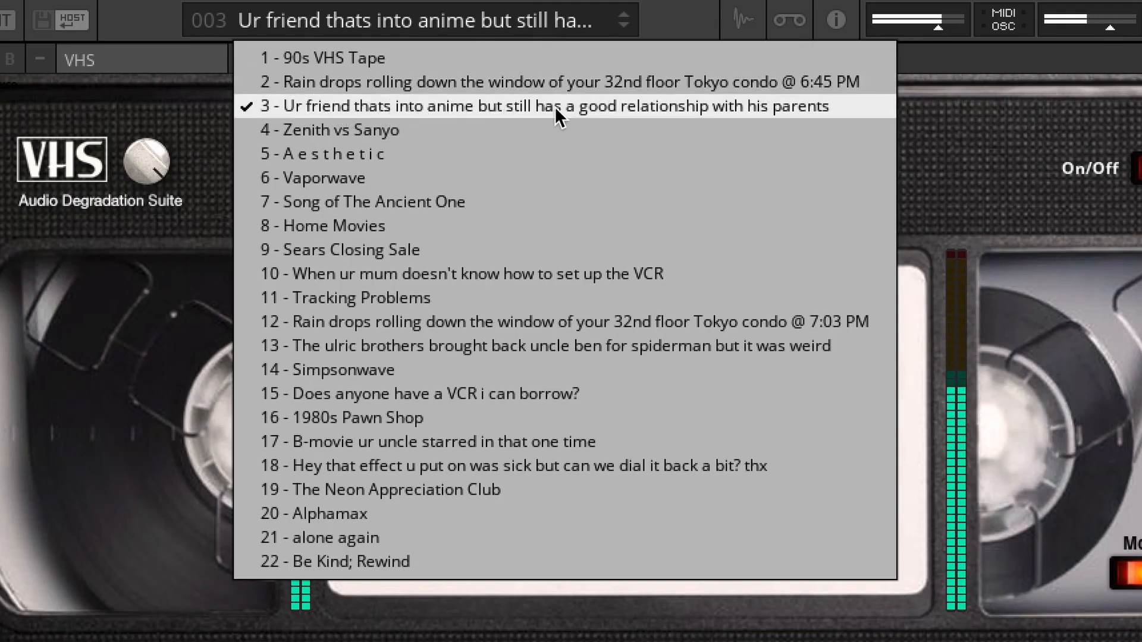
mouse_move(789, 120)
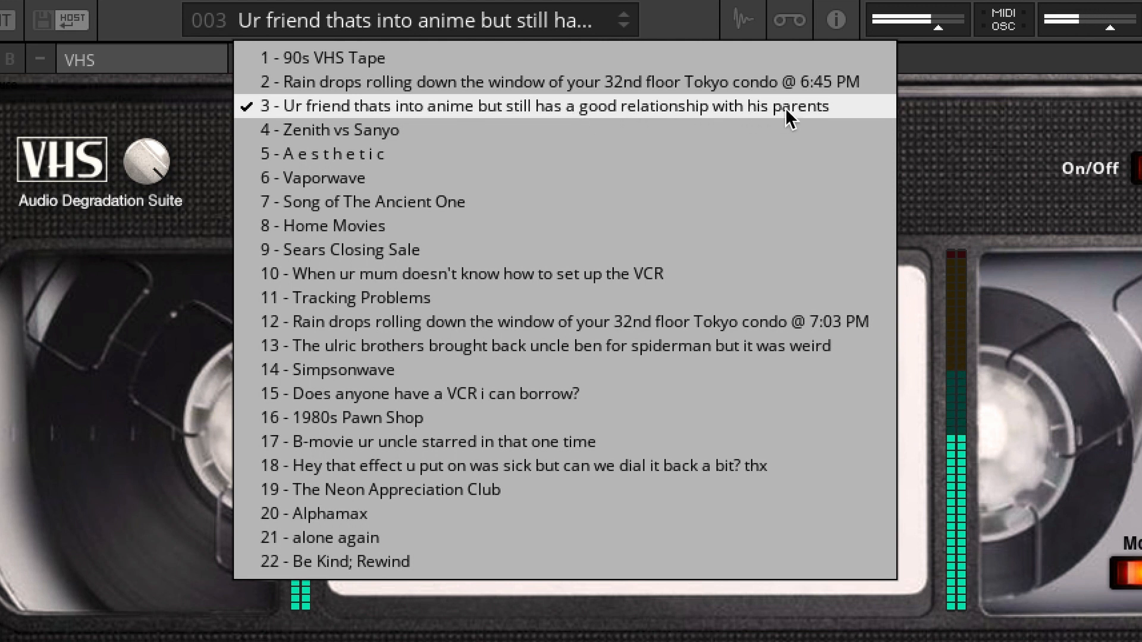
left_click(336, 130)
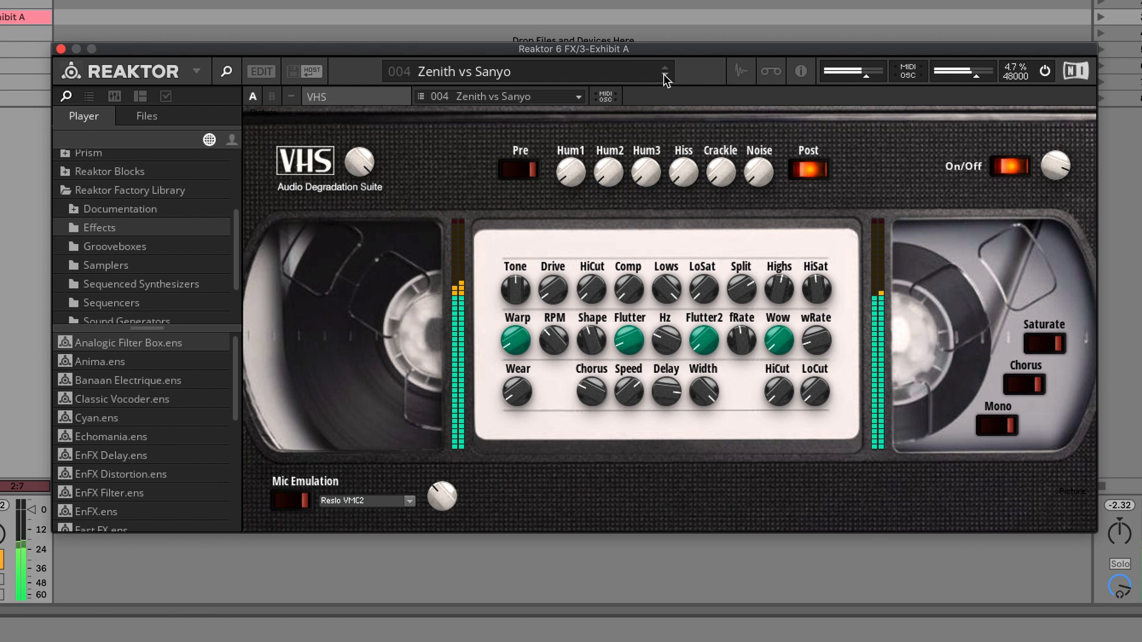
left_click(664, 67)
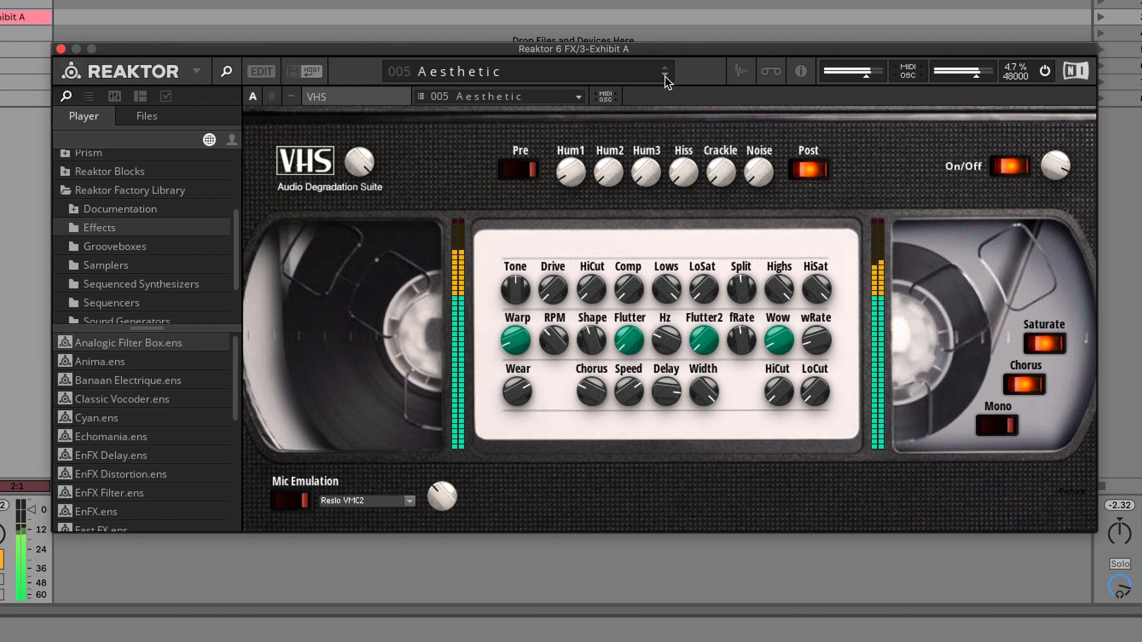
- Step on through Vaporwave, Song of The Ancient One, Home Movies and the next preset
left_click(662, 67)
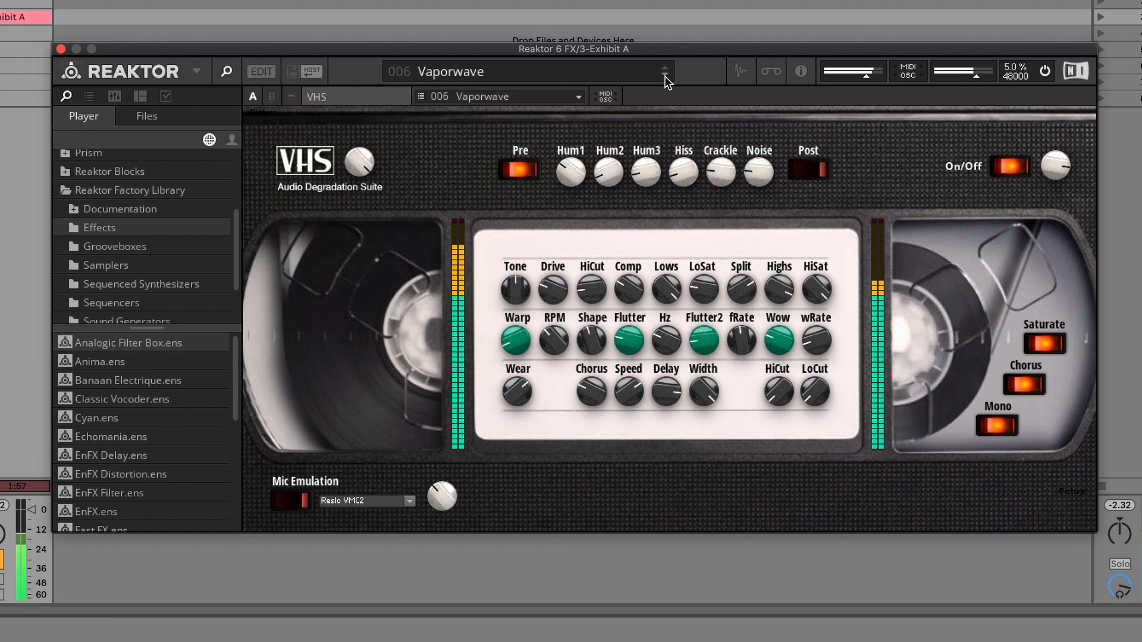
left_click(664, 67)
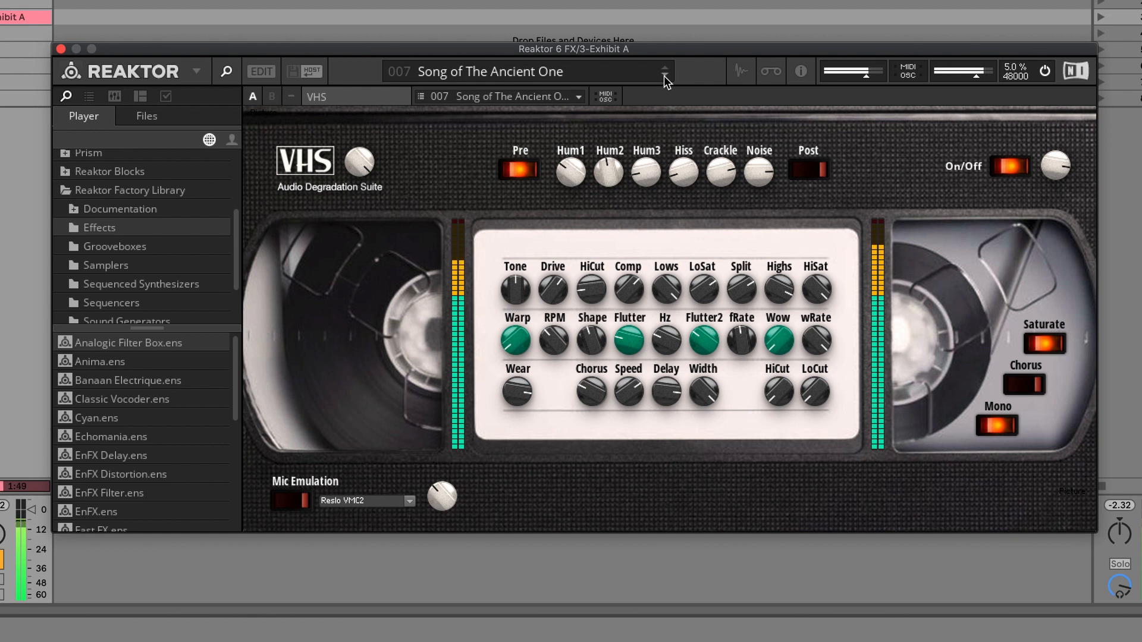
left_click(664, 72)
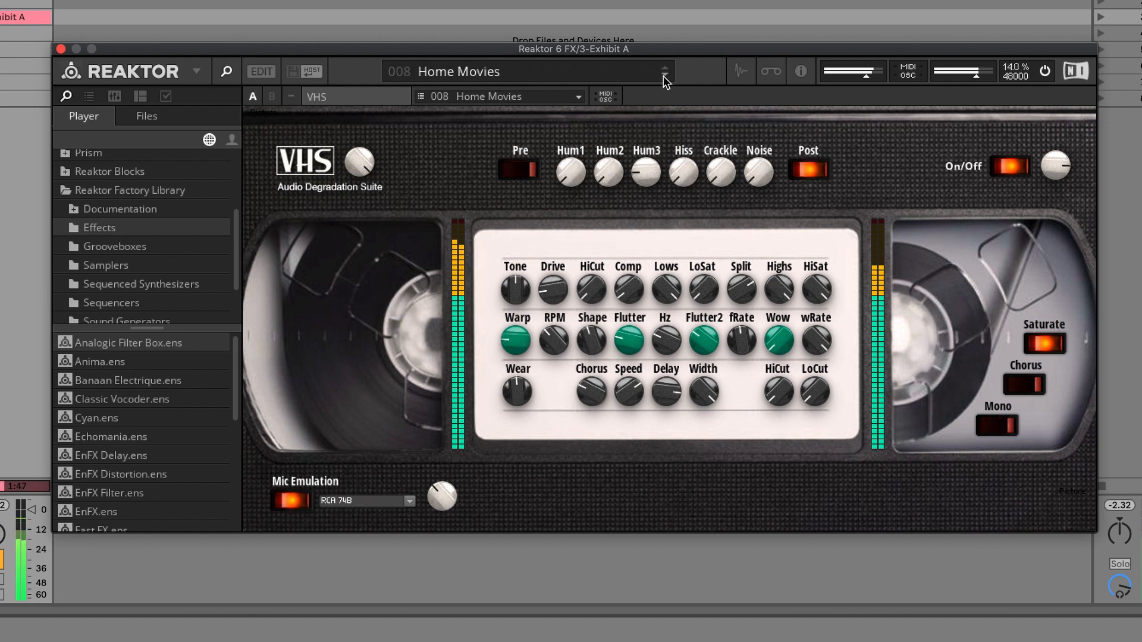
left_click(663, 69)
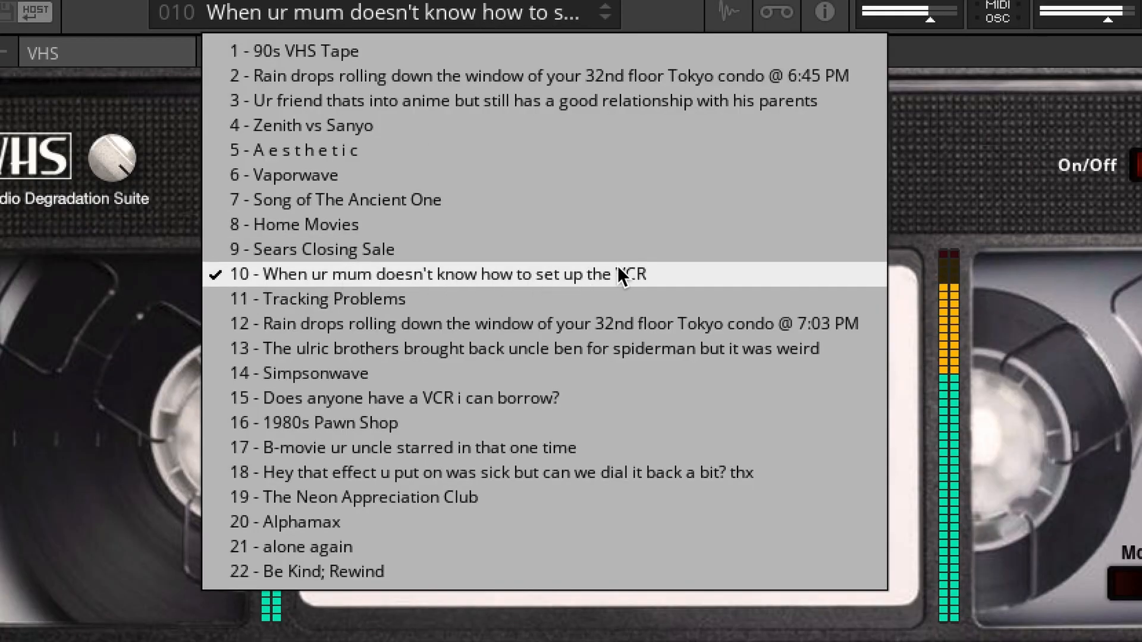
- Step through presets 13 to 17: Simpsonwave, 15, 1980s Pawn Shop and the B-movie one
left_click(329, 297)
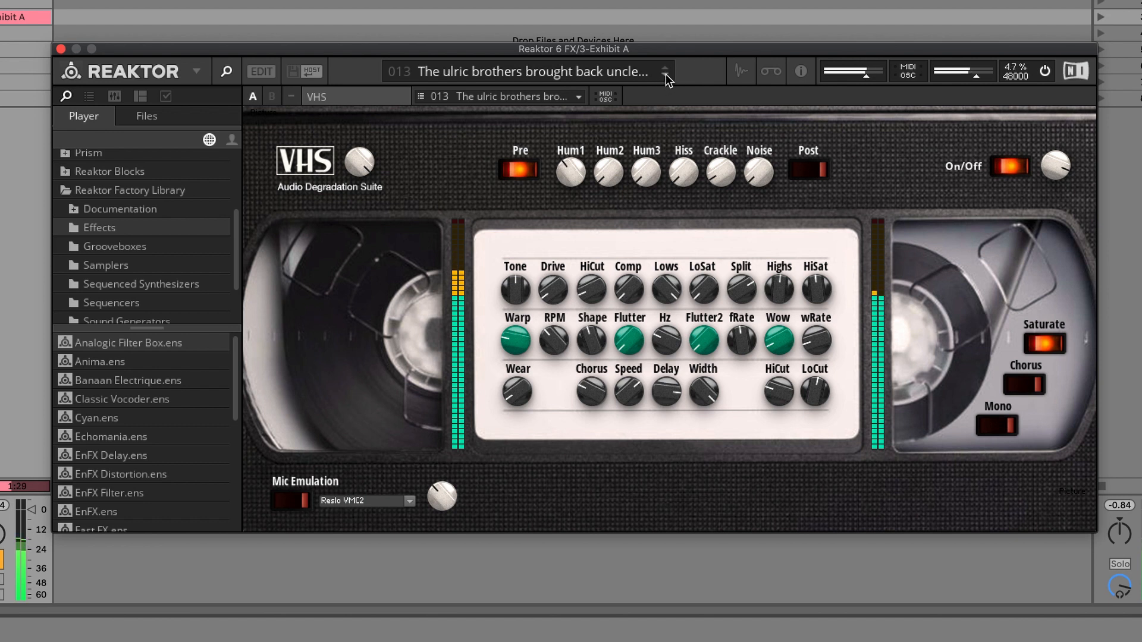
left_click(663, 67)
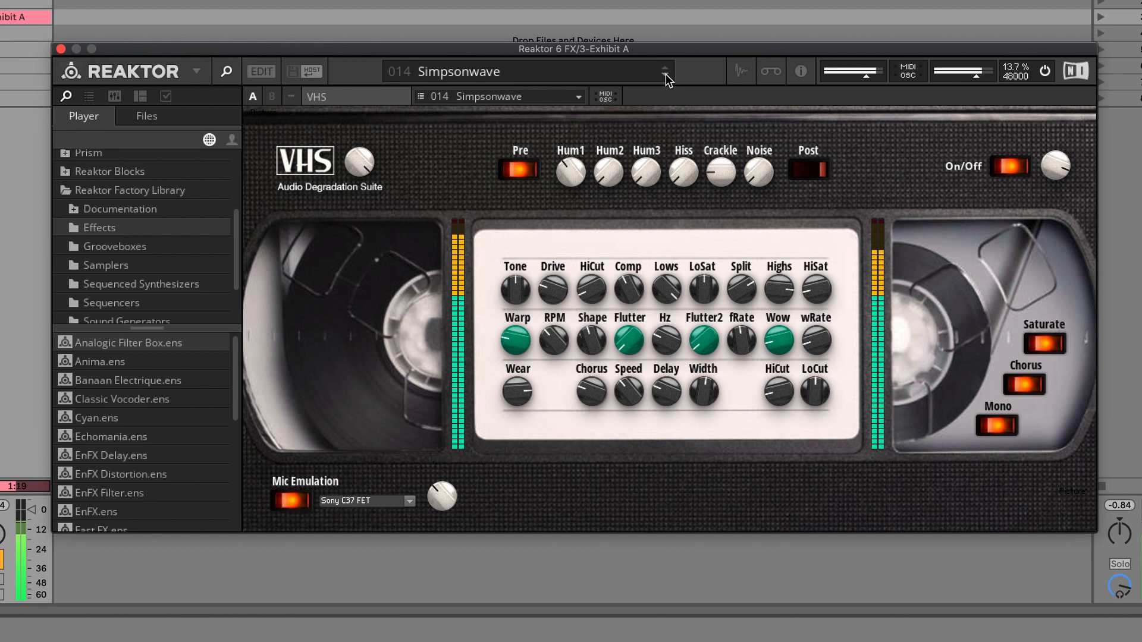
left_click(663, 66)
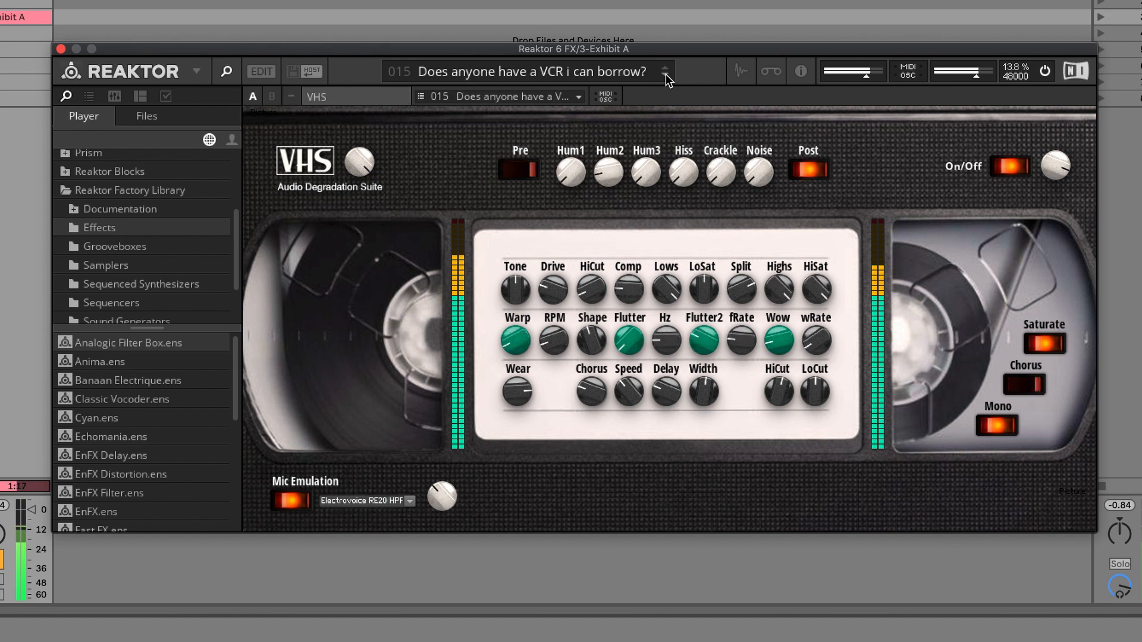
left_click(664, 67)
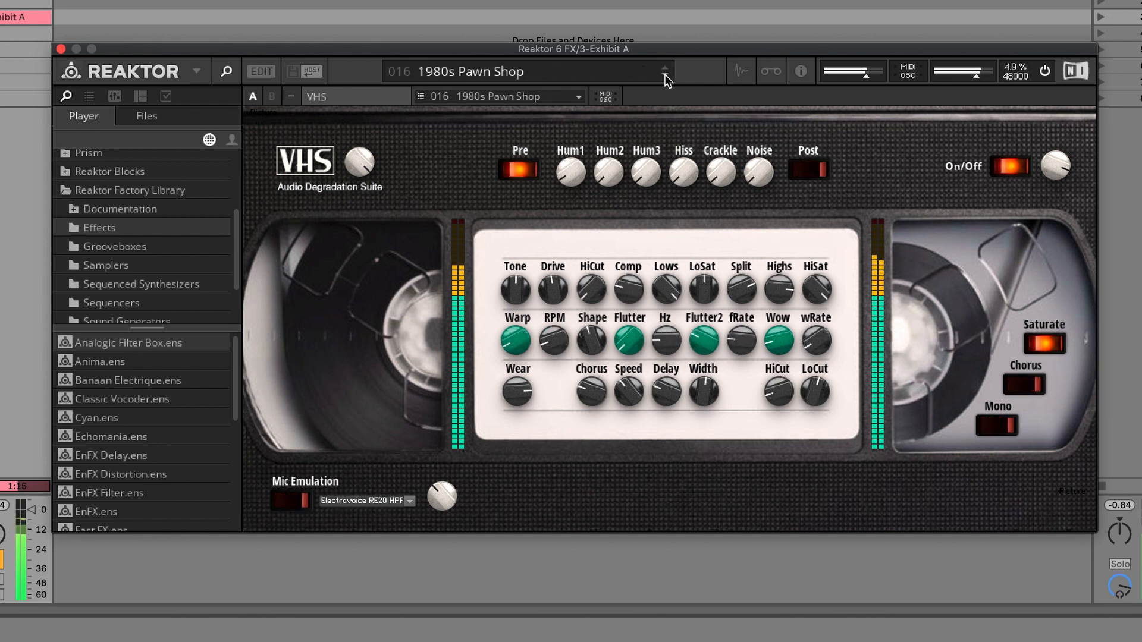
left_click(664, 67)
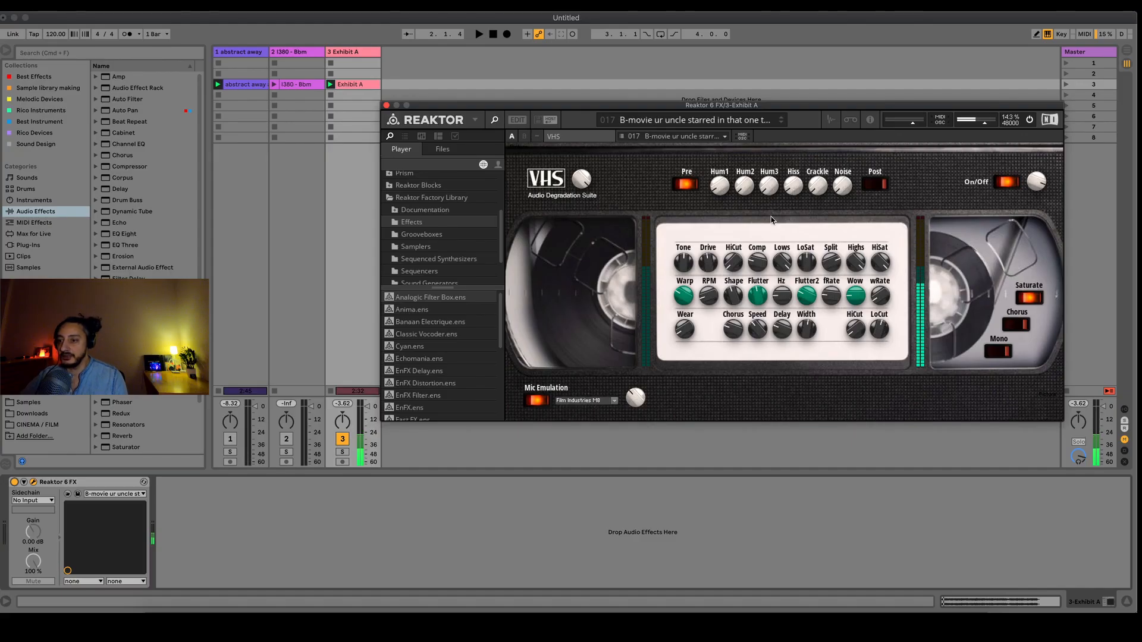
- Switch the VHS effect off with its On/Off switch
left_click(1007, 182)
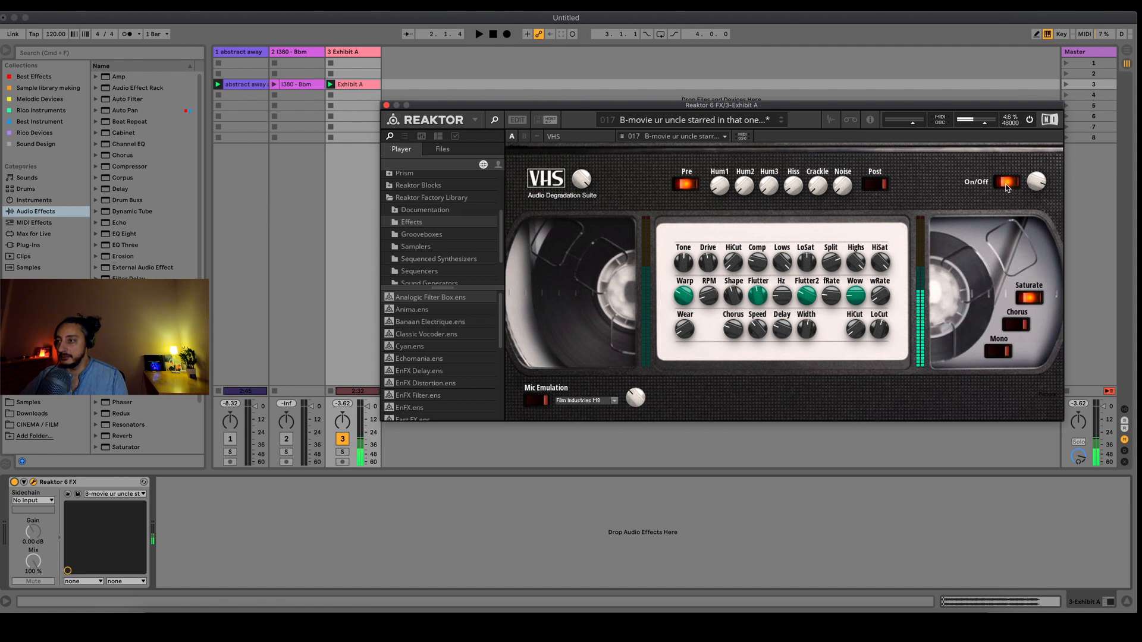
left_click(1006, 182)
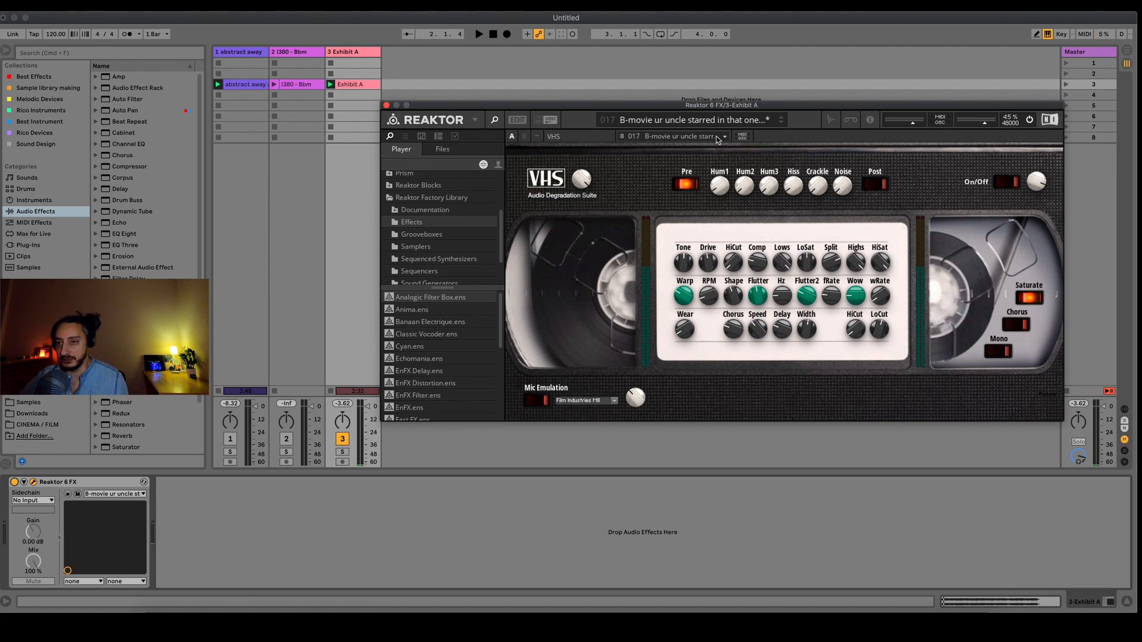